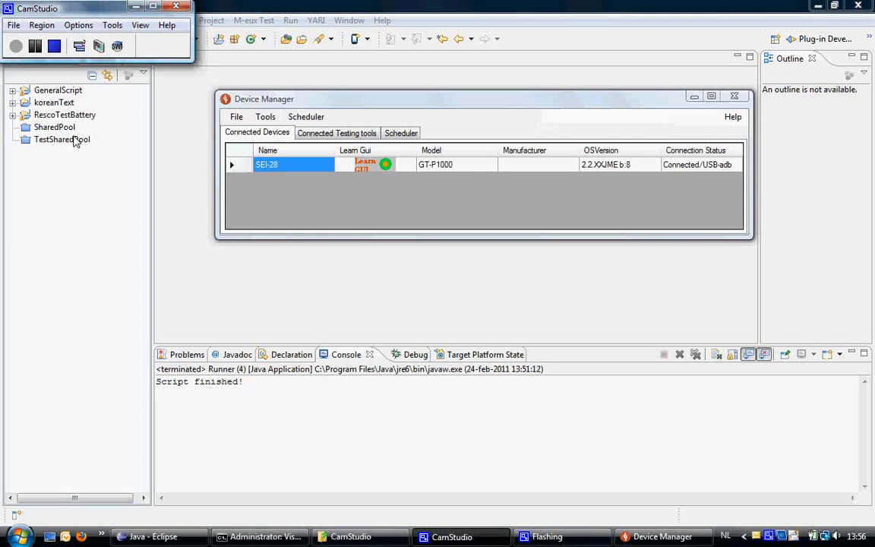
pyautogui.moveTo(103, 119)
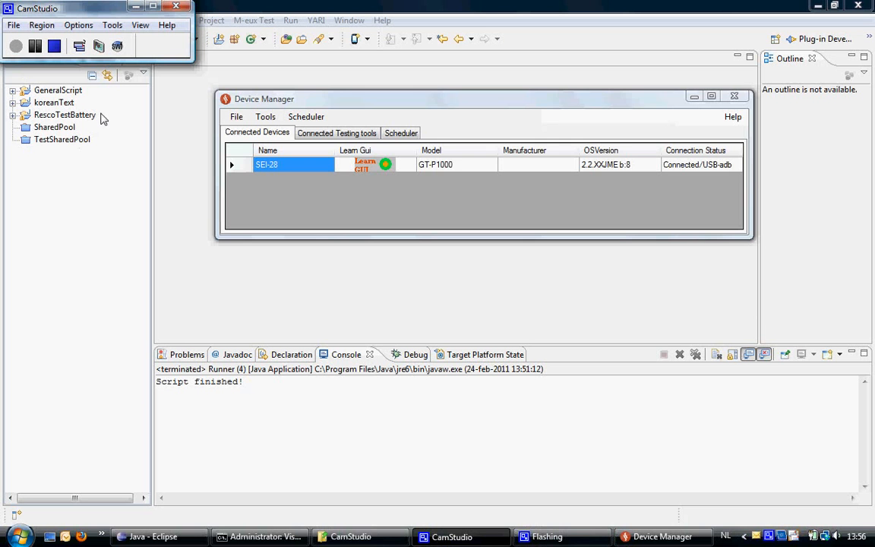
pyautogui.moveTo(444, 107)
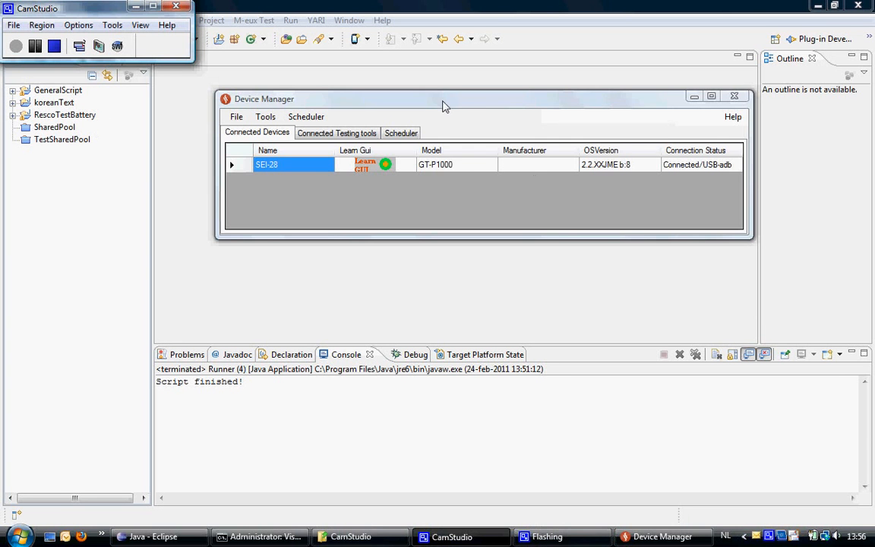
# - Restore M-eux Device Manager and show its Connected Testing tools listing the idle Eclipse recorder
pyautogui.moveTo(444, 99); pyautogui.dragTo(398, 127)
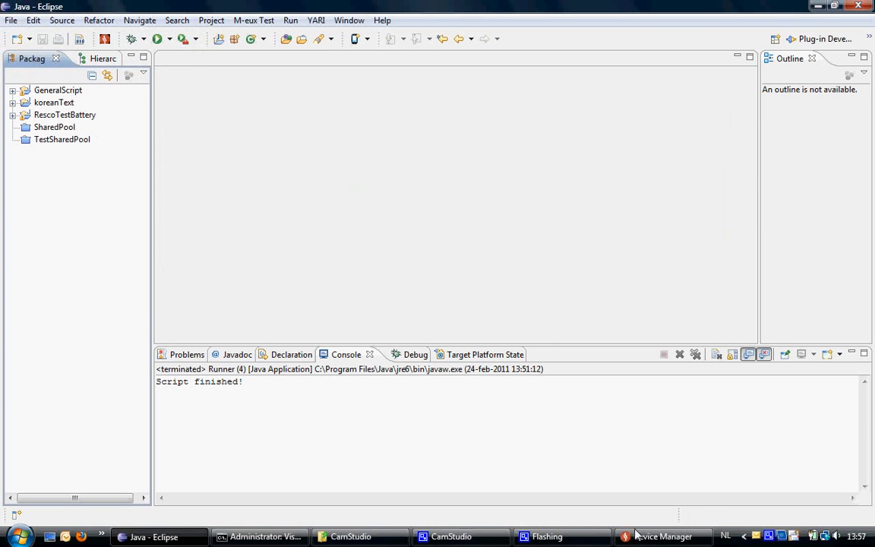
pyautogui.click(655, 536)
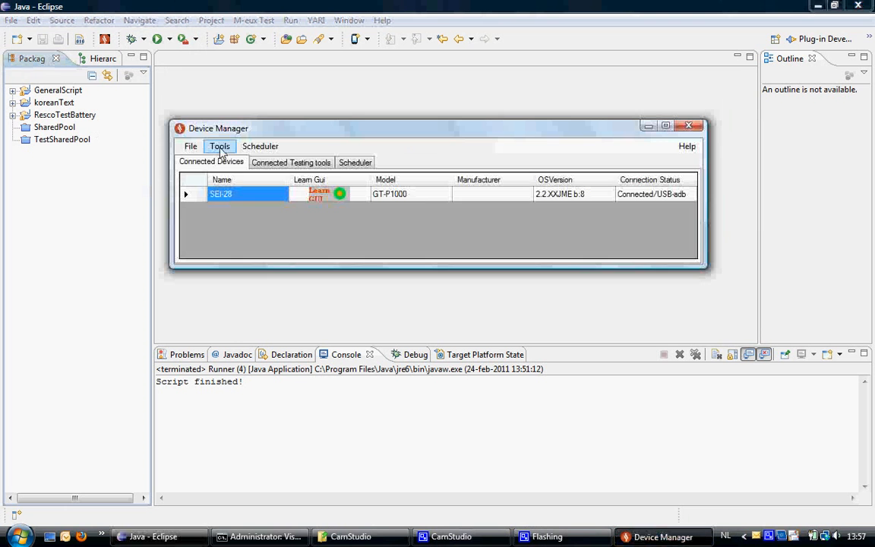
pyautogui.click(219, 146)
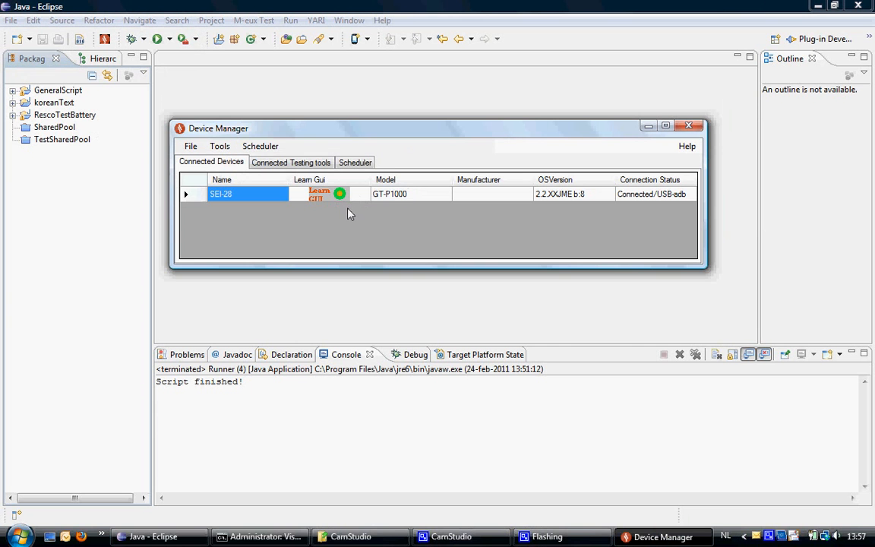
pyautogui.moveTo(355, 216)
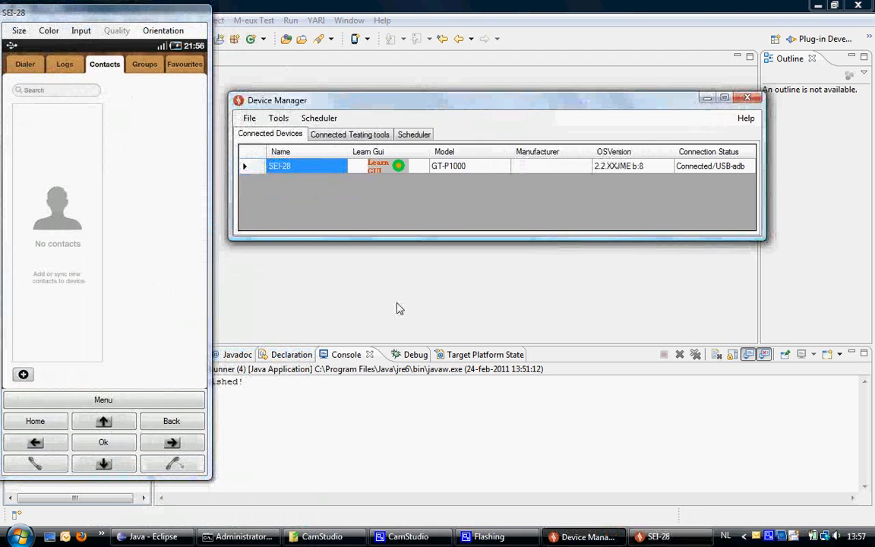
pyautogui.moveTo(322, 85)
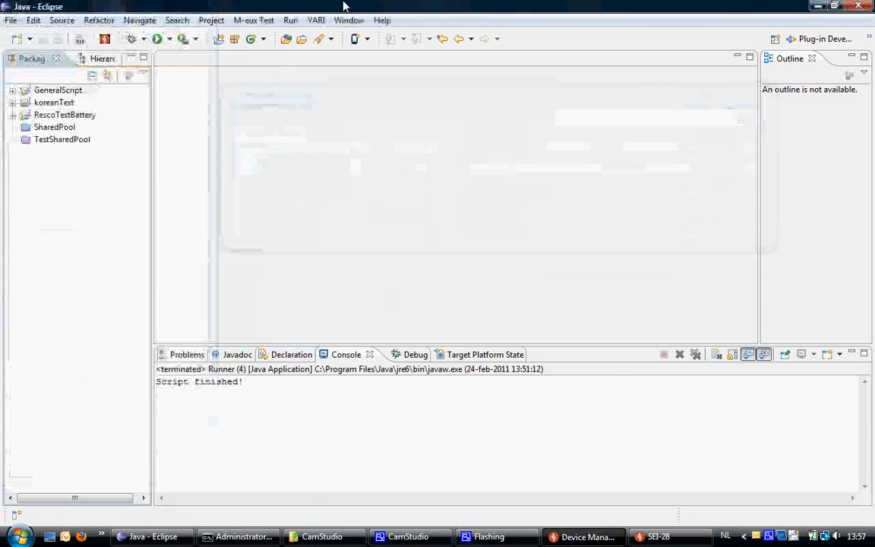
pyautogui.moveTo(104, 40)
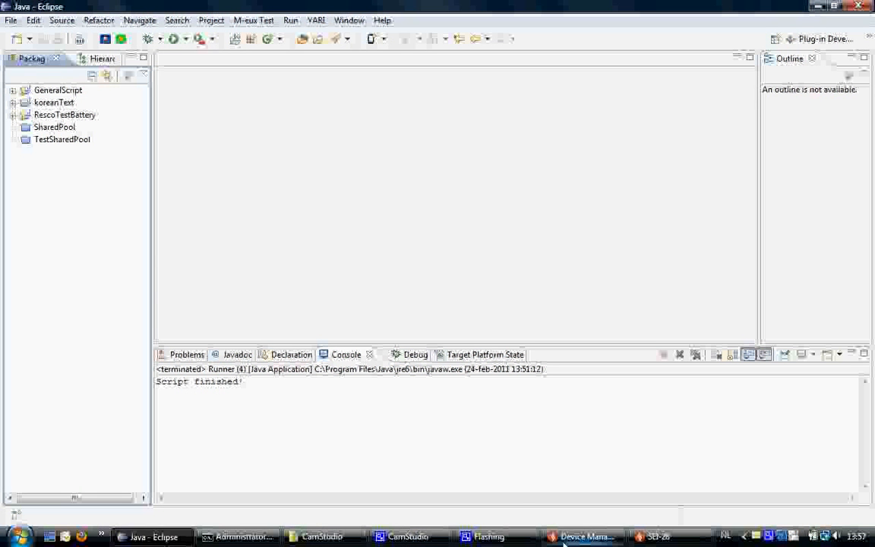
pyautogui.click(586, 536)
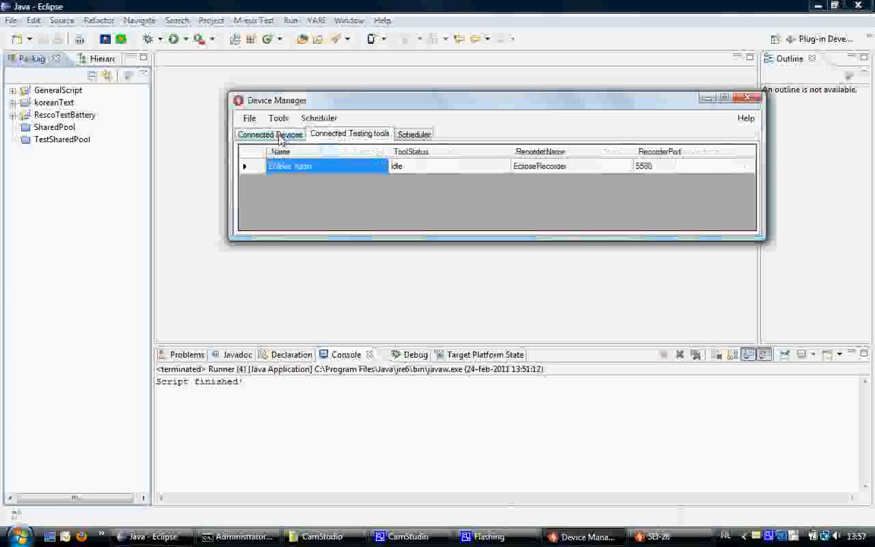
# - Create a new M-eux Test project named Demo via File > New > Other
pyautogui.click(753, 94)
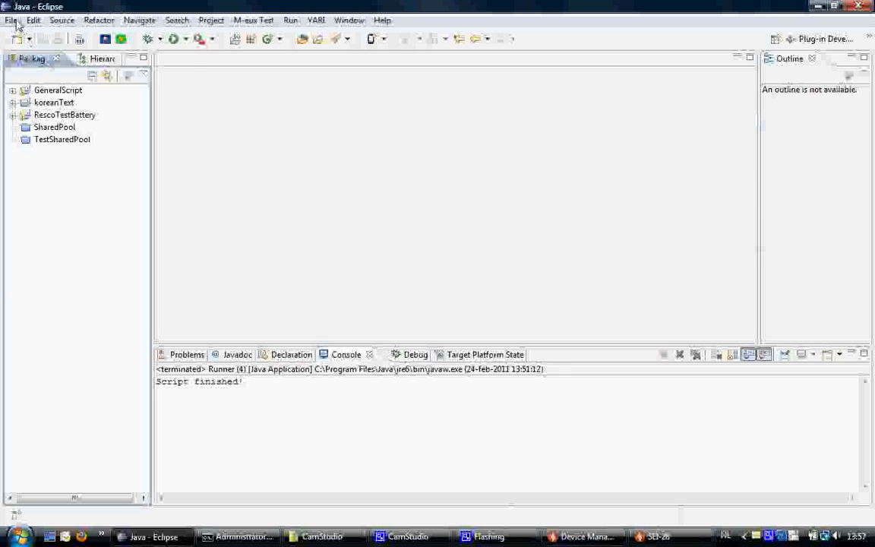
pyautogui.click(9, 22)
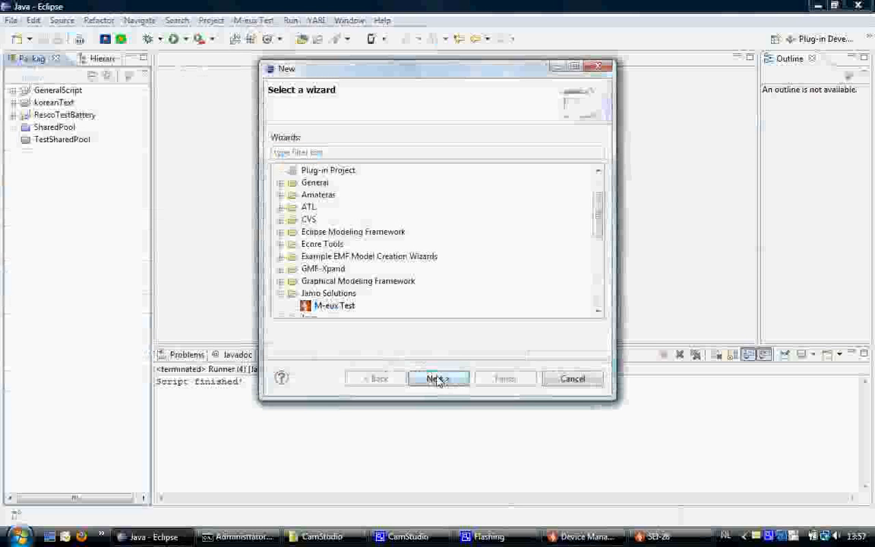
pyautogui.click(437, 379)
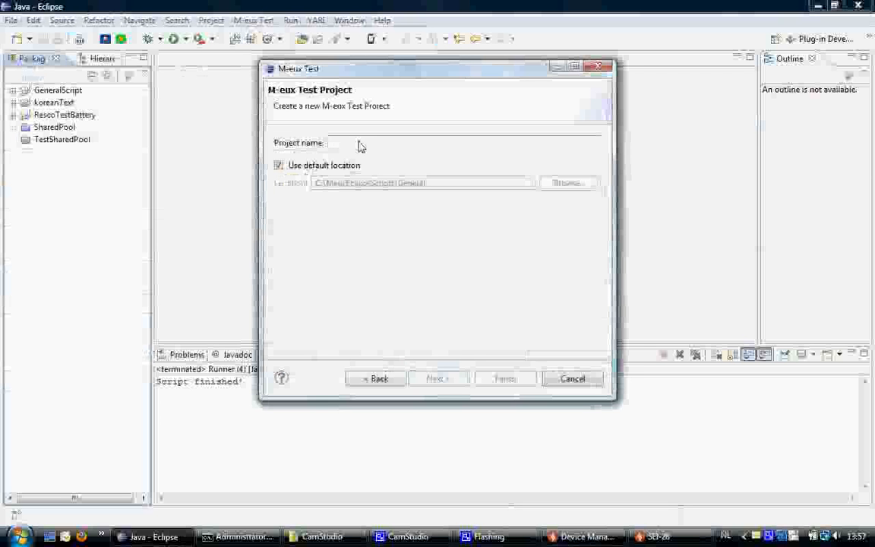
pyautogui.write('Demo')
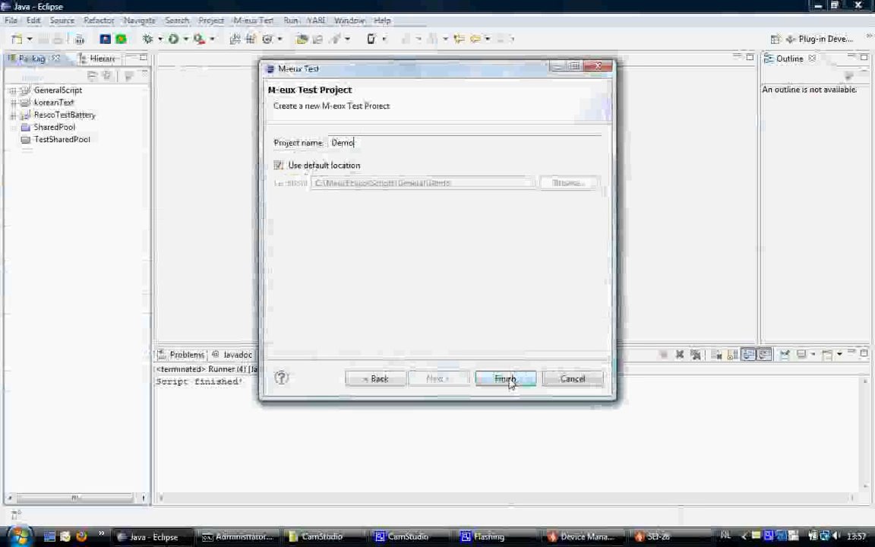
pyautogui.click(504, 379)
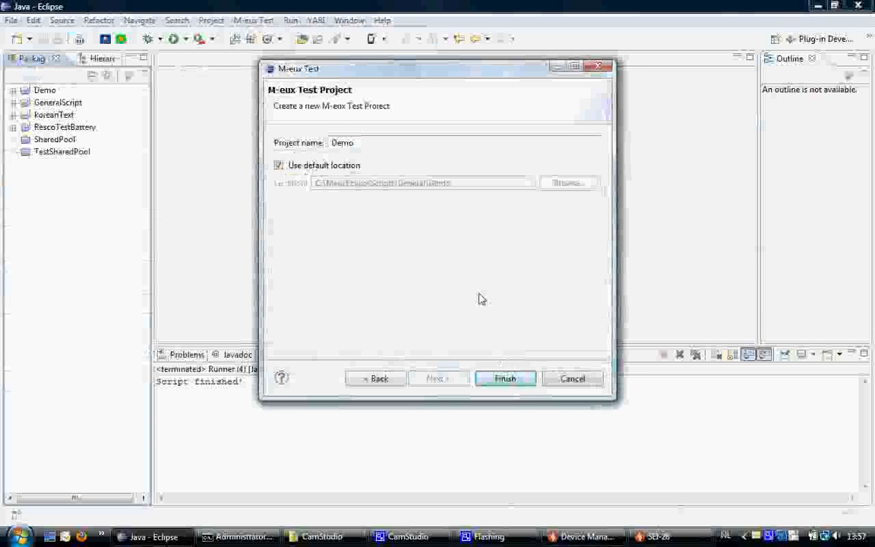
pyautogui.click(505, 378)
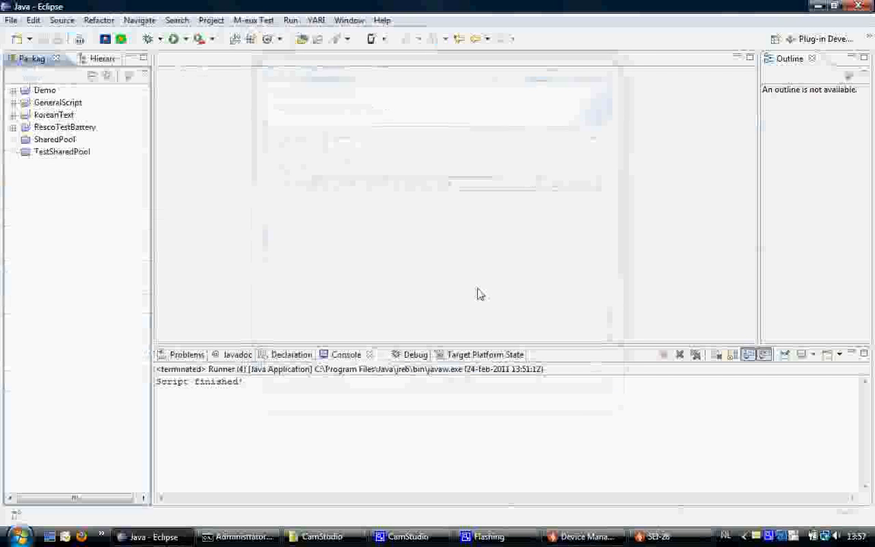
# - Expand Demo > src > package and open UserScript.java in the editor
pyautogui.click(13, 91)
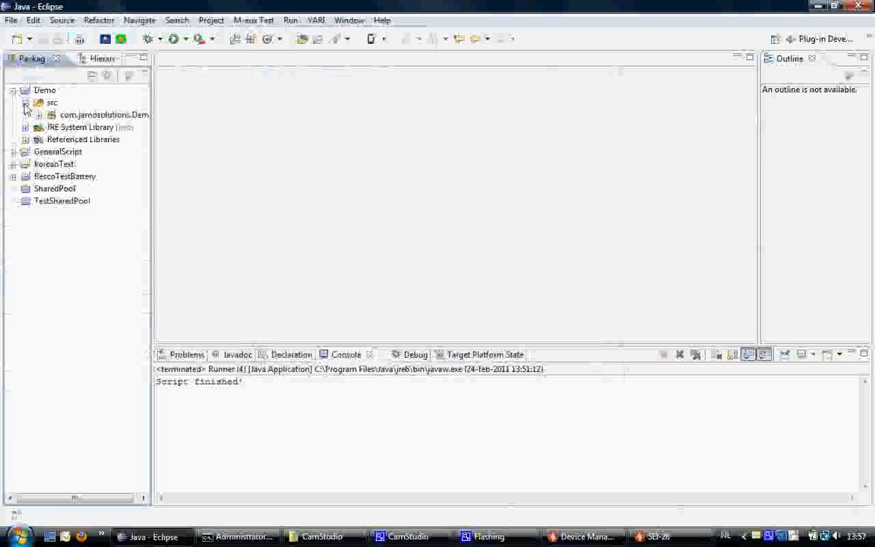
pyautogui.click(40, 115)
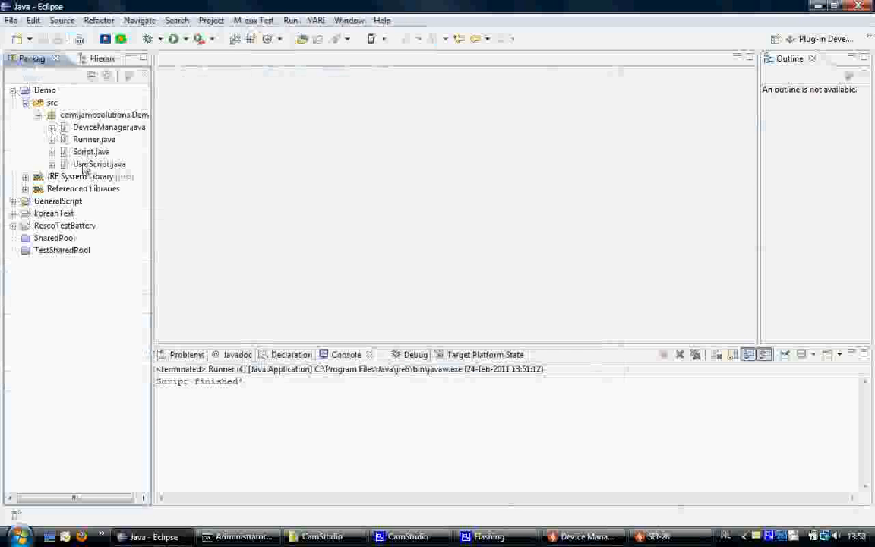
pyautogui.click(99, 164)
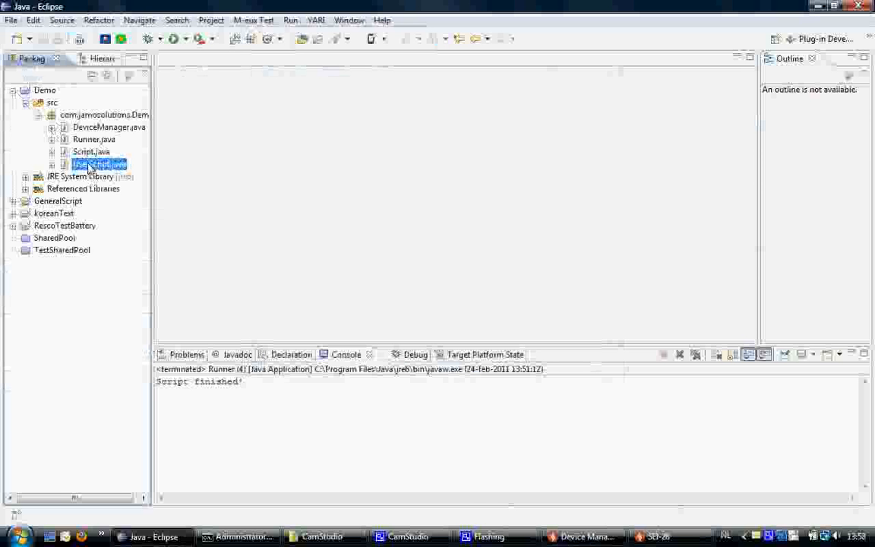
pyautogui.doubleClick(97, 164)
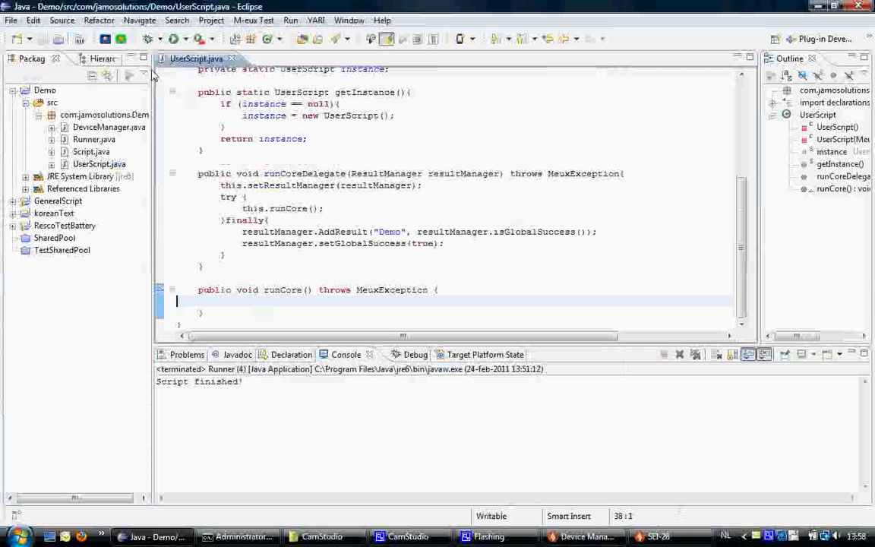
pyautogui.moveTo(100, 40)
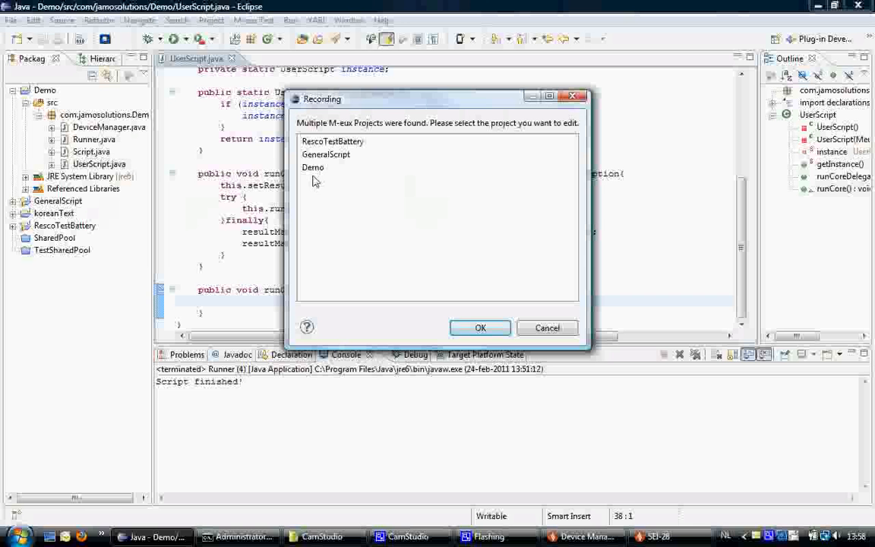
# - Select the Demo project in the Recording dialog and begin recording
pyautogui.click(313, 167)
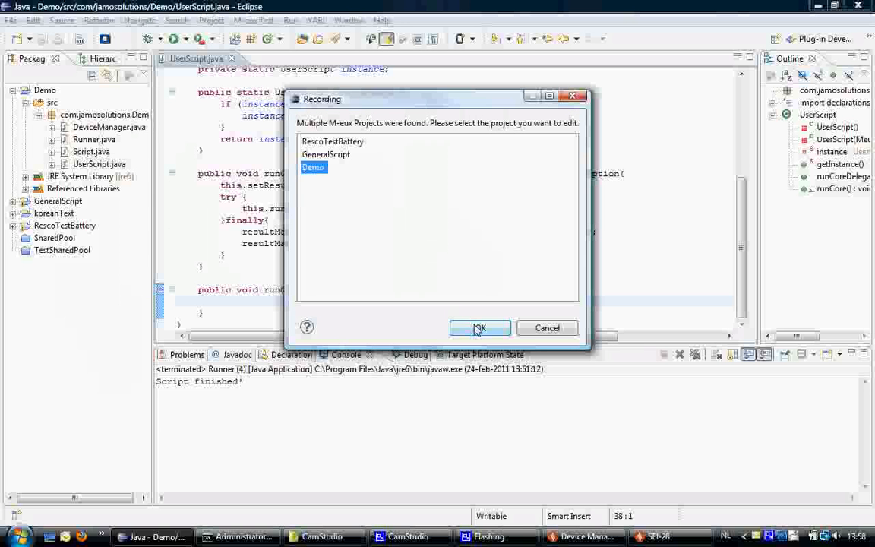
pyautogui.click(480, 328)
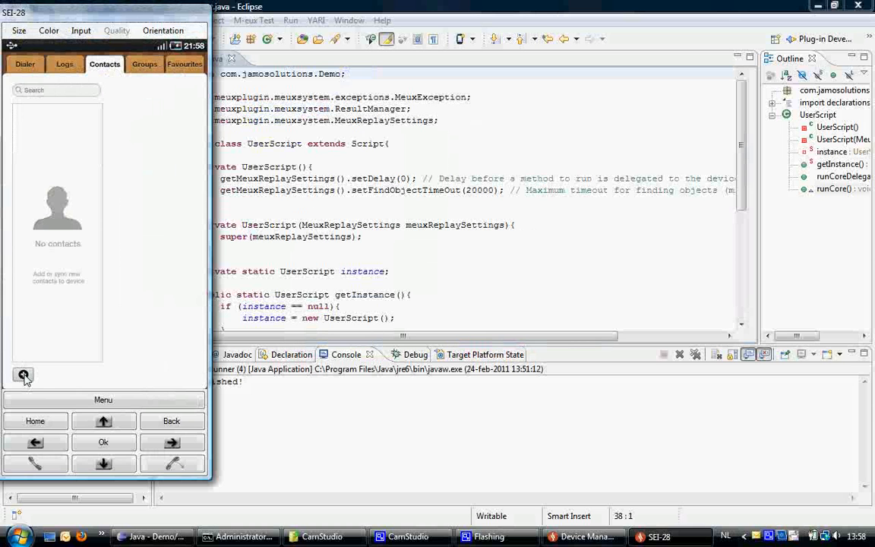
# - Start a new contact on the device and enter first name Wim
pyautogui.click(23, 375)
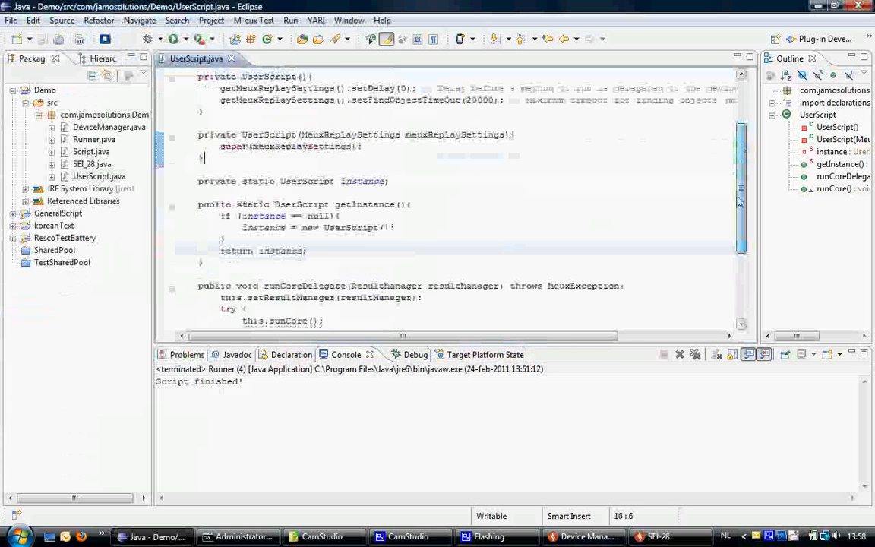
pyautogui.scroll(-3)
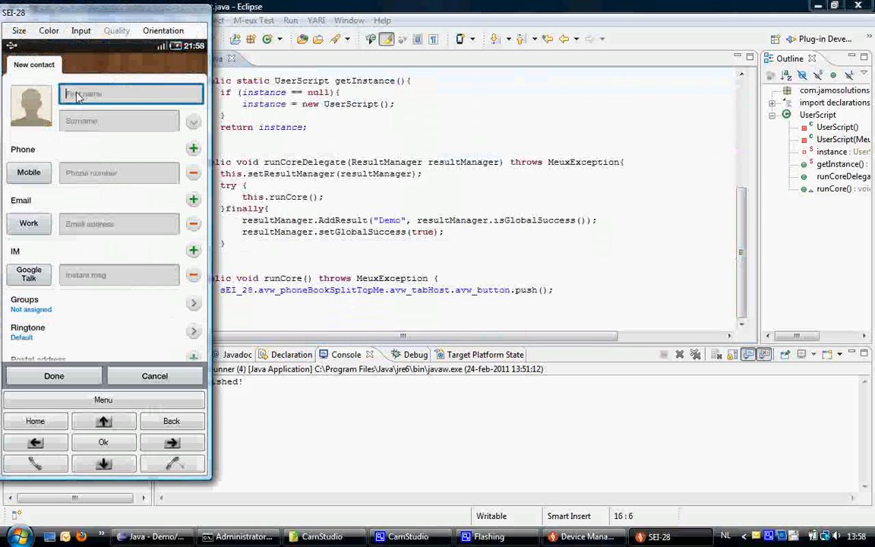
pyautogui.click(131, 95)
pyautogui.write('W')
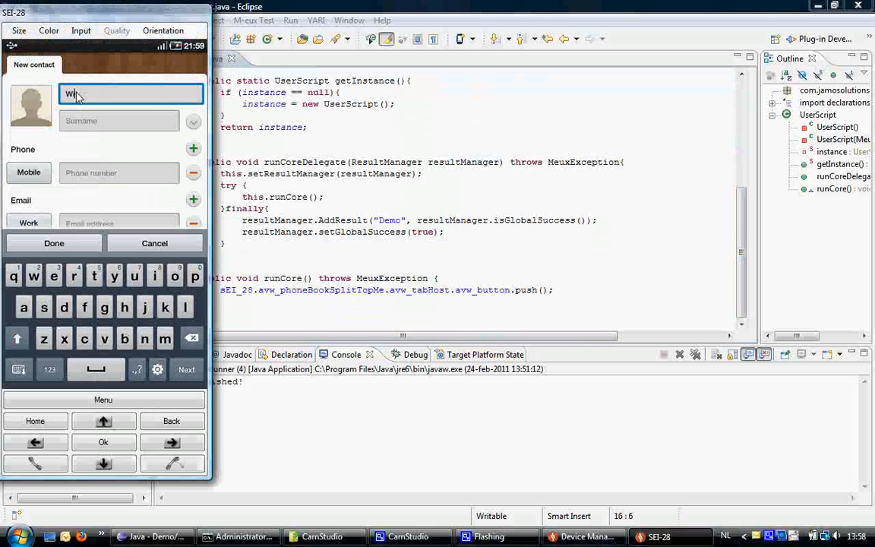
pyautogui.write('im')
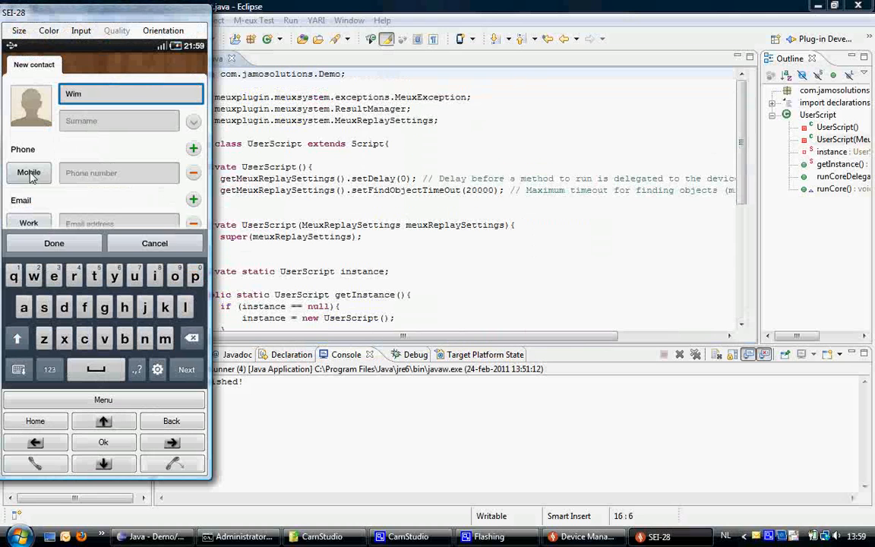
# - Label the phone as Home, enter 12345678 and save the contact with Done
pyautogui.click(29, 173)
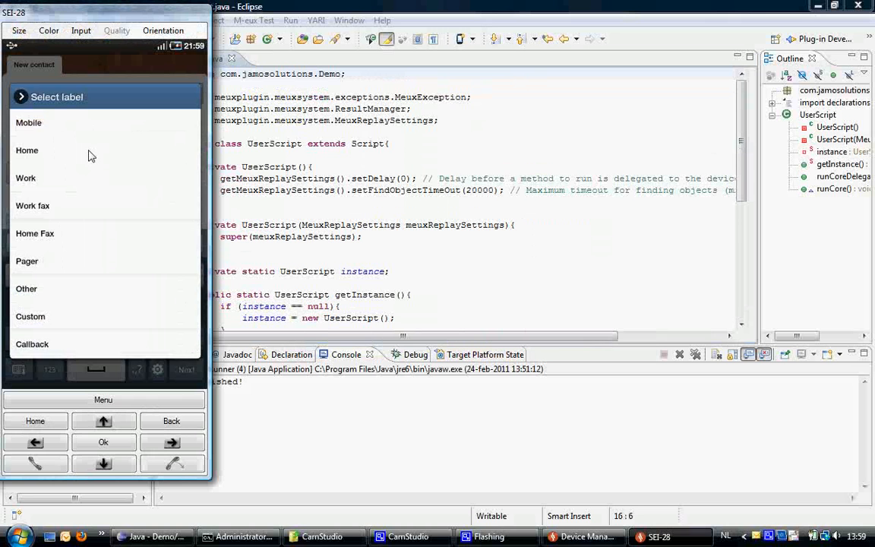
pyautogui.click(27, 150)
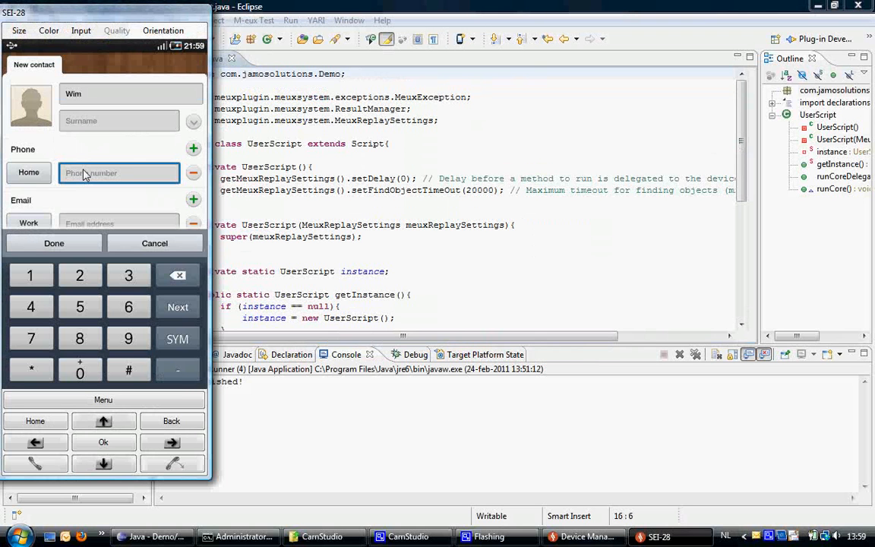
pyautogui.write('12345678')
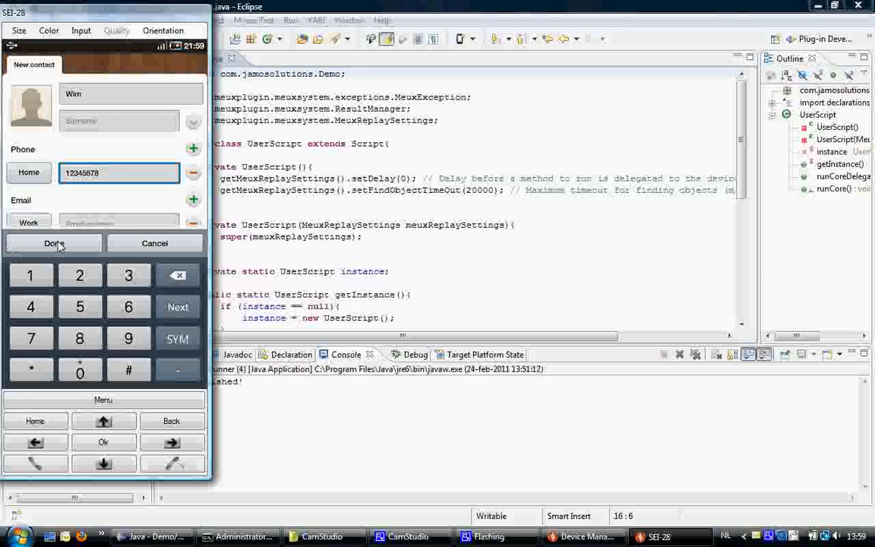
pyautogui.click(53, 243)
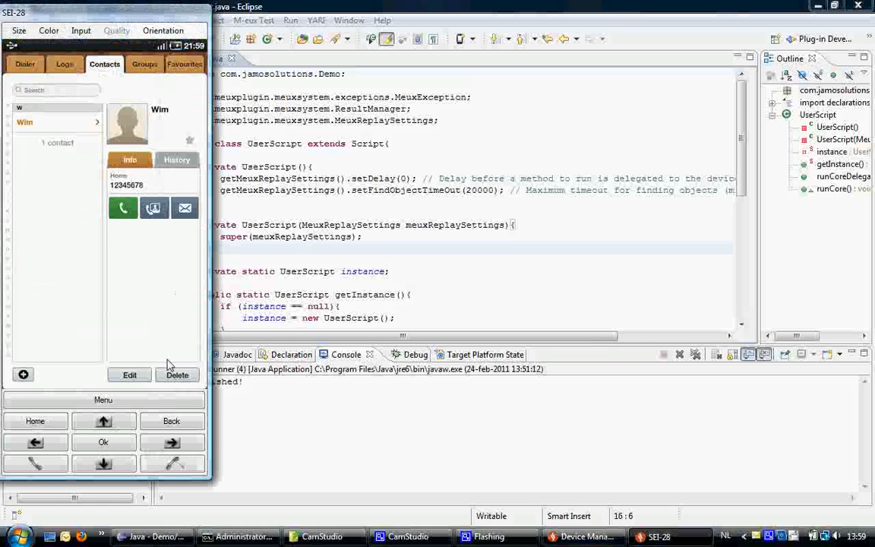
# - Delete the Wim contact and confirm with OK in the Delete dialog
pyautogui.click(177, 374)
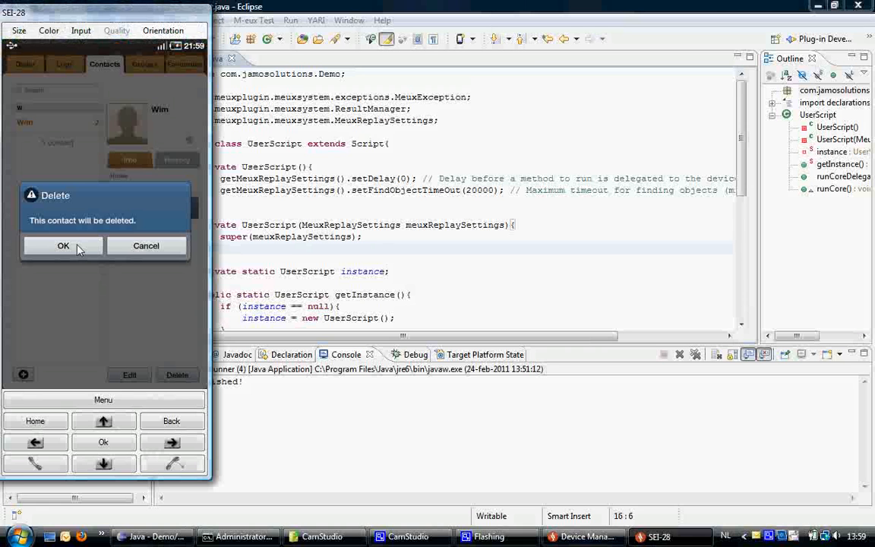
pyautogui.moveTo(76, 268)
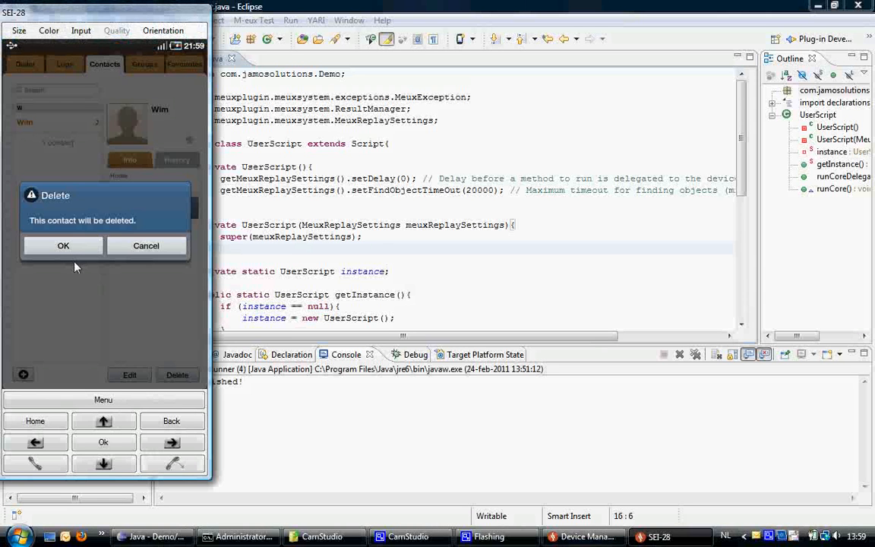
pyautogui.click(63, 246)
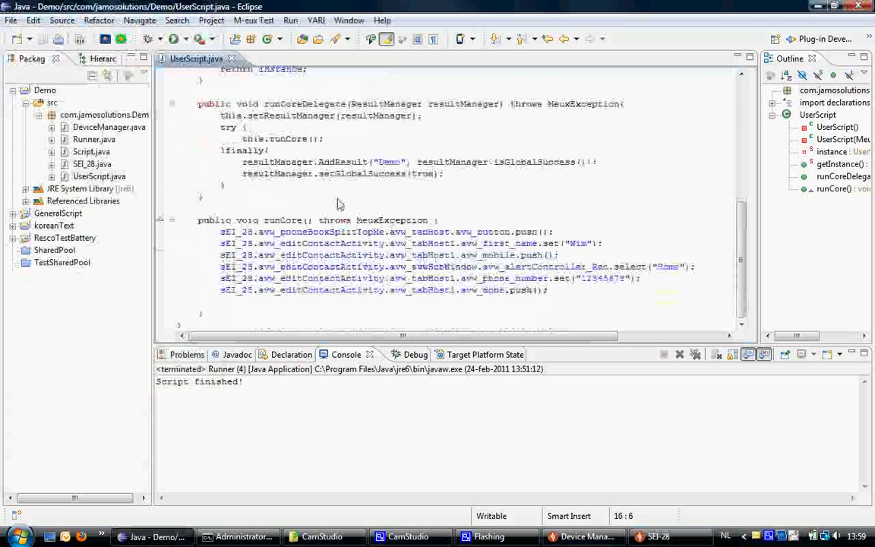
# - Run the Demo project as a Java Application and bring the device screen forward
pyautogui.rightClick(42, 90)
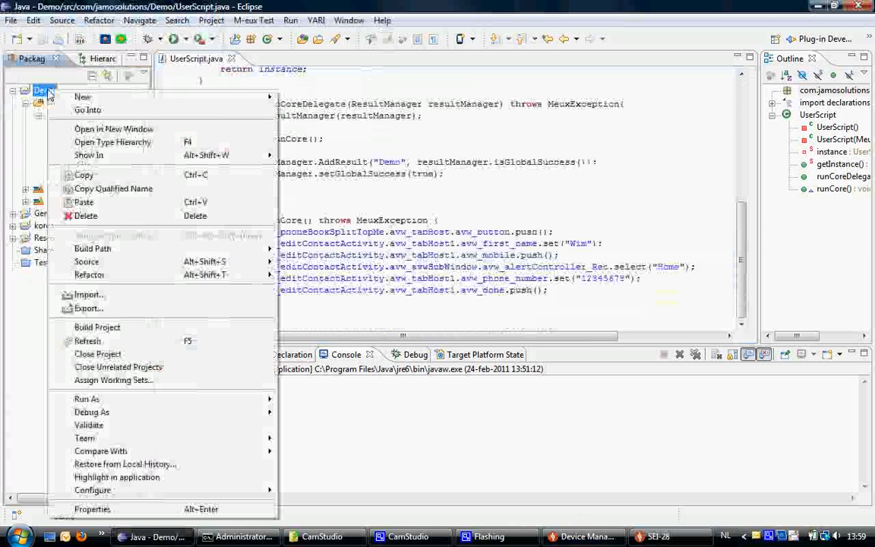
pyautogui.moveTo(87, 398)
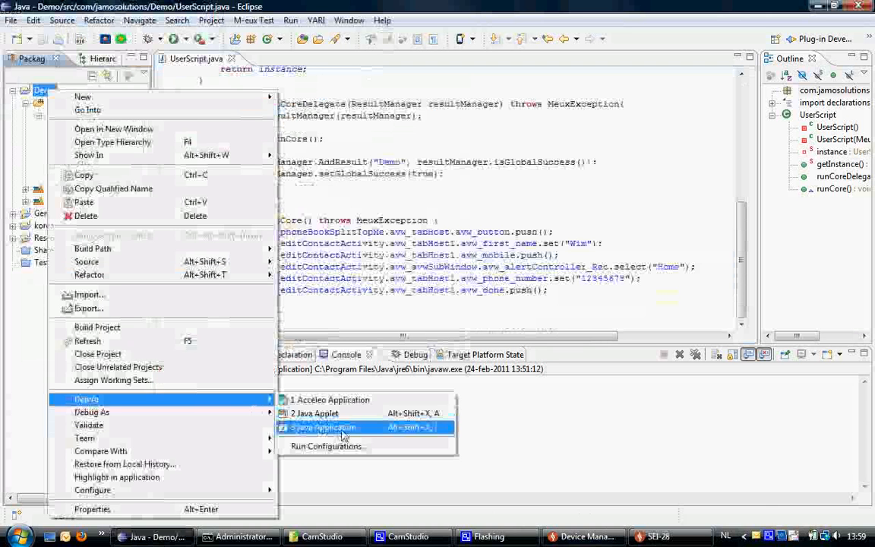
pyautogui.click(325, 427)
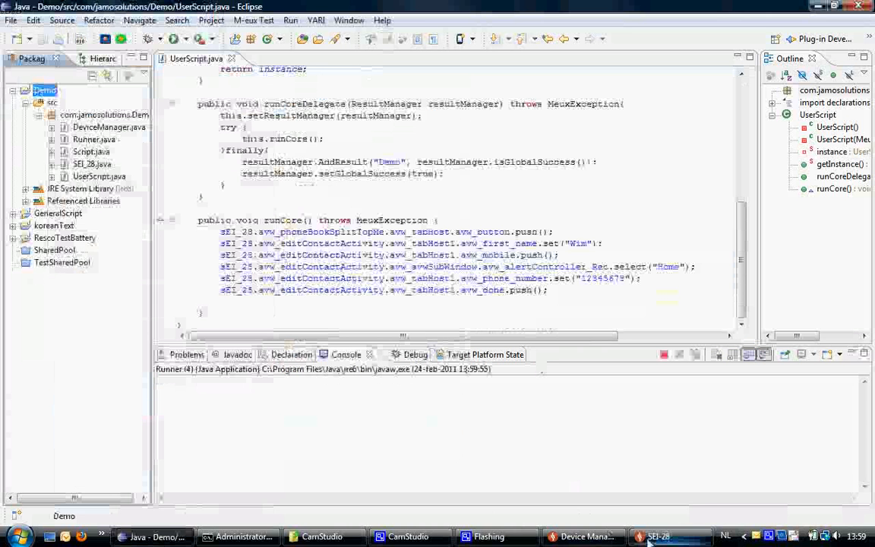
pyautogui.click(657, 536)
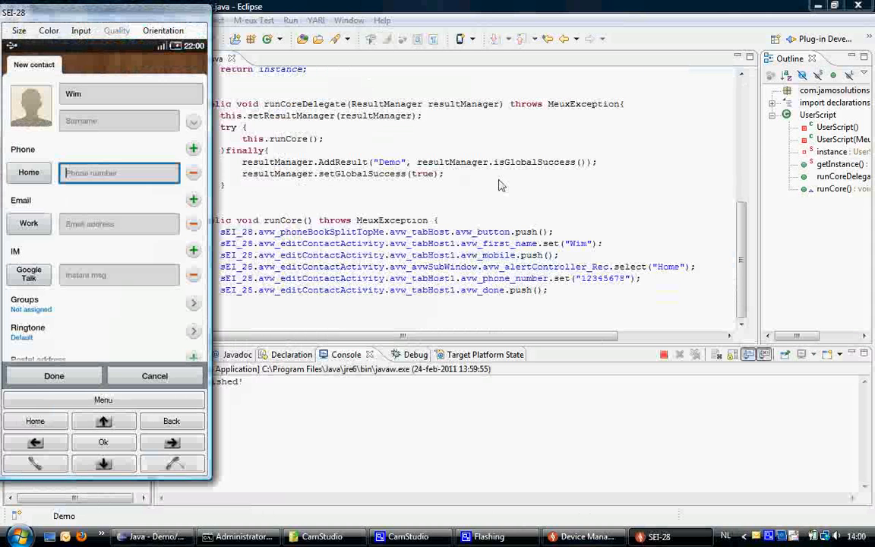
# - Let the replayed script fill 12345678 as Home number and save contact Wim with Done
pyautogui.write('12345678')
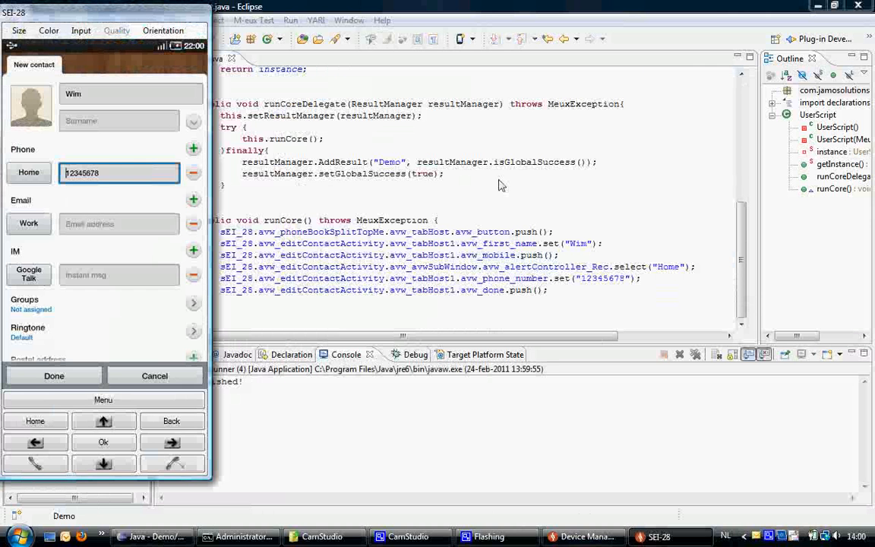
pyautogui.click(55, 375)
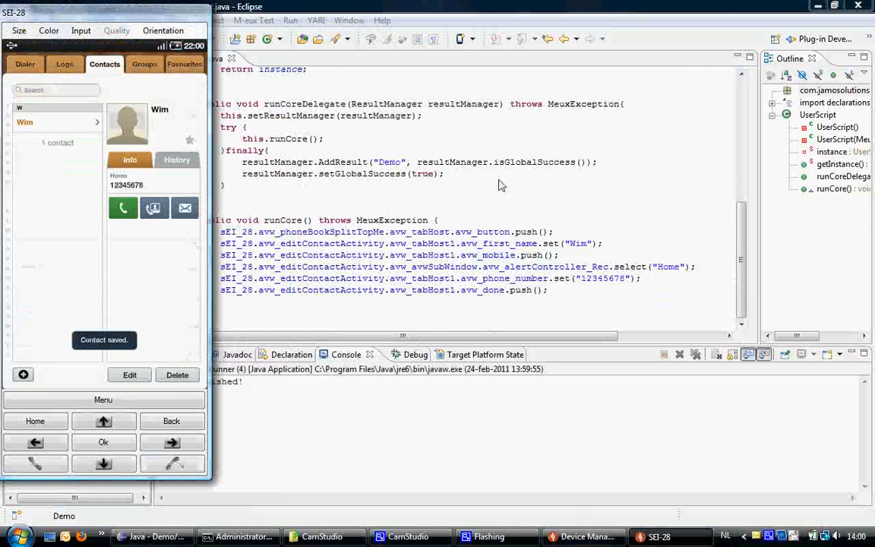